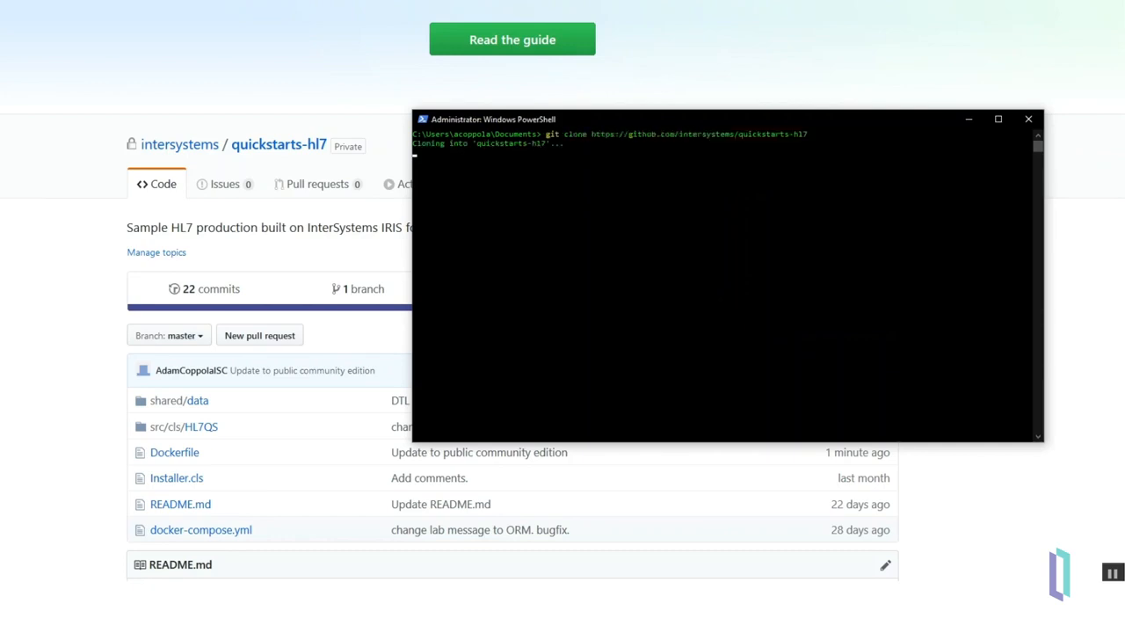
# Start the quickstarts-hl7 containers with docker-compose up in the cloned folder
pyautogui.write('docker-compose u')
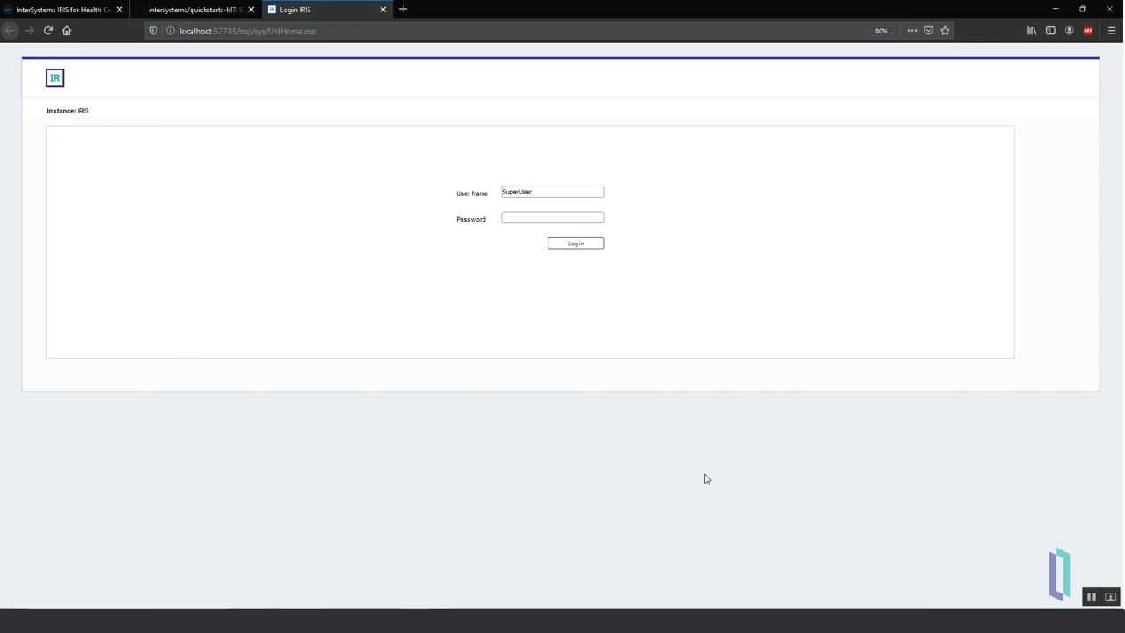
# Log in as SuperUser and view details of the running HL7QS.Production
pyautogui.click(574, 242)
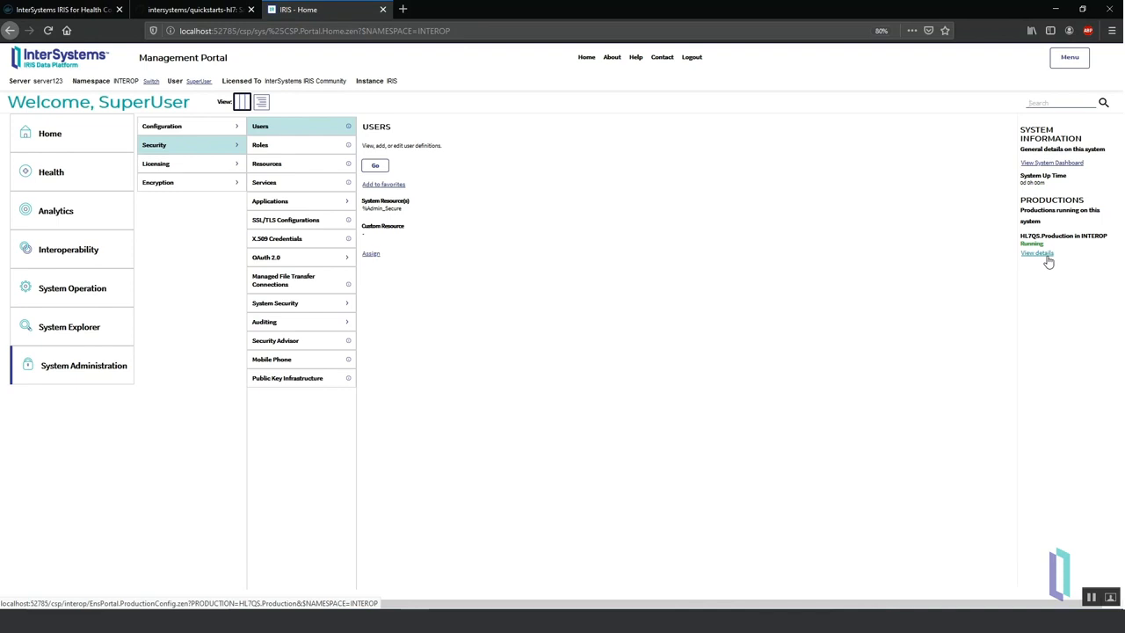
pyautogui.click(1036, 253)
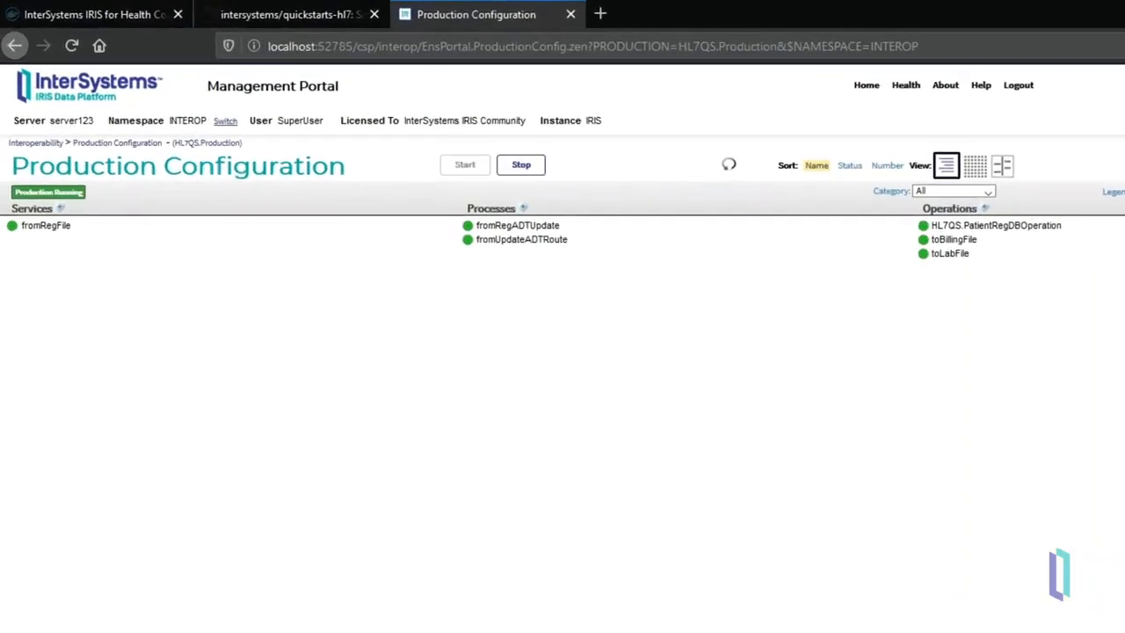
pyautogui.click(46, 225)
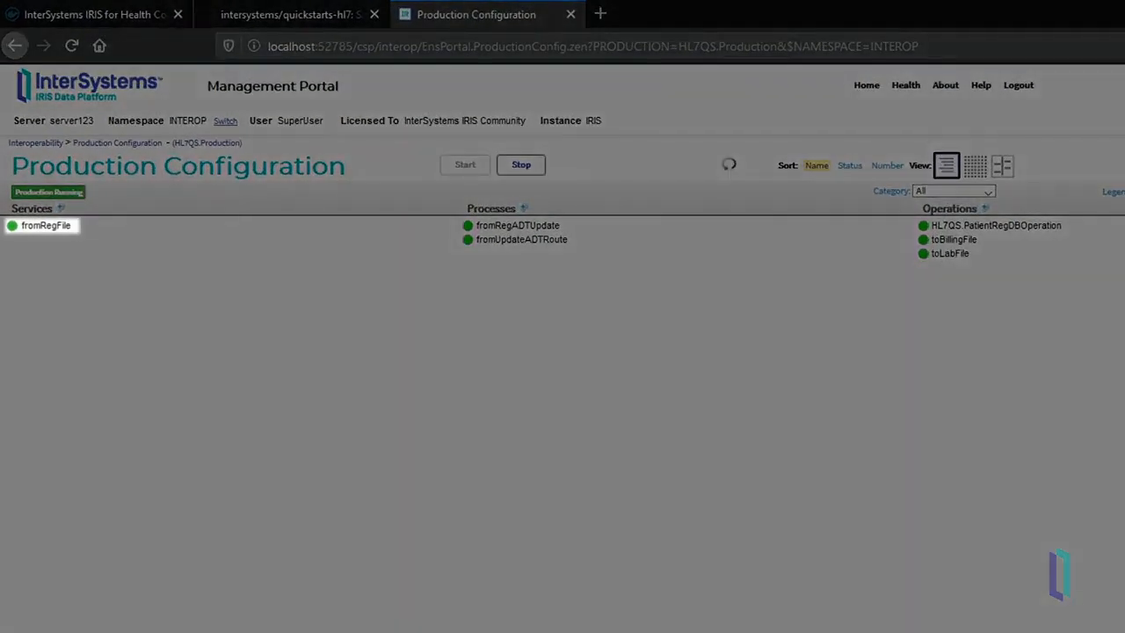
pyautogui.click(516, 225)
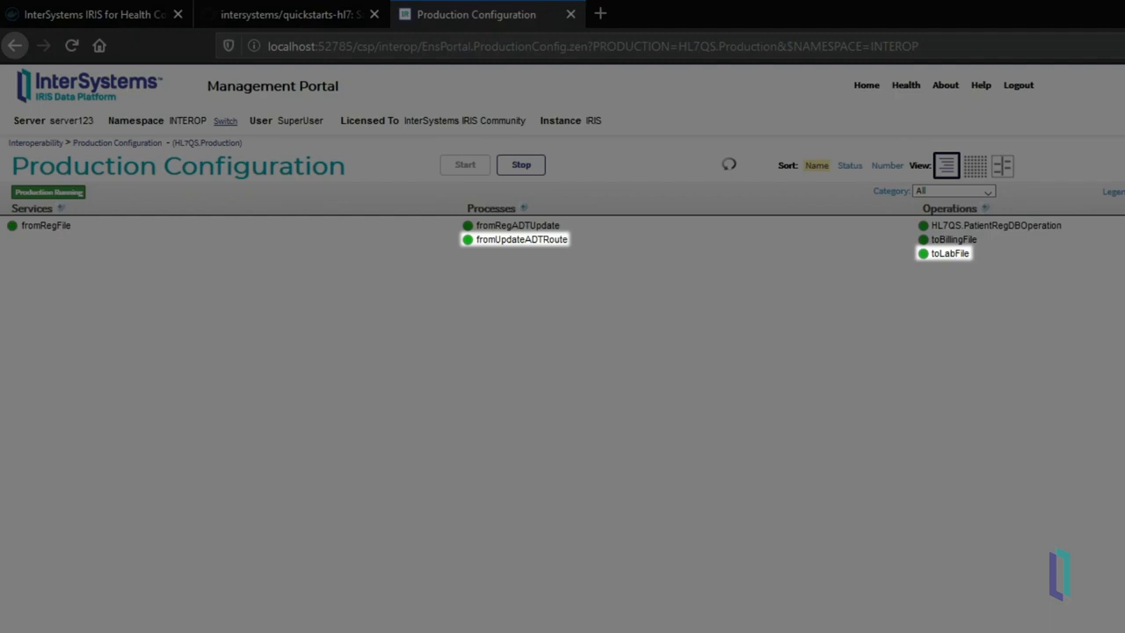
pyautogui.click(994, 225)
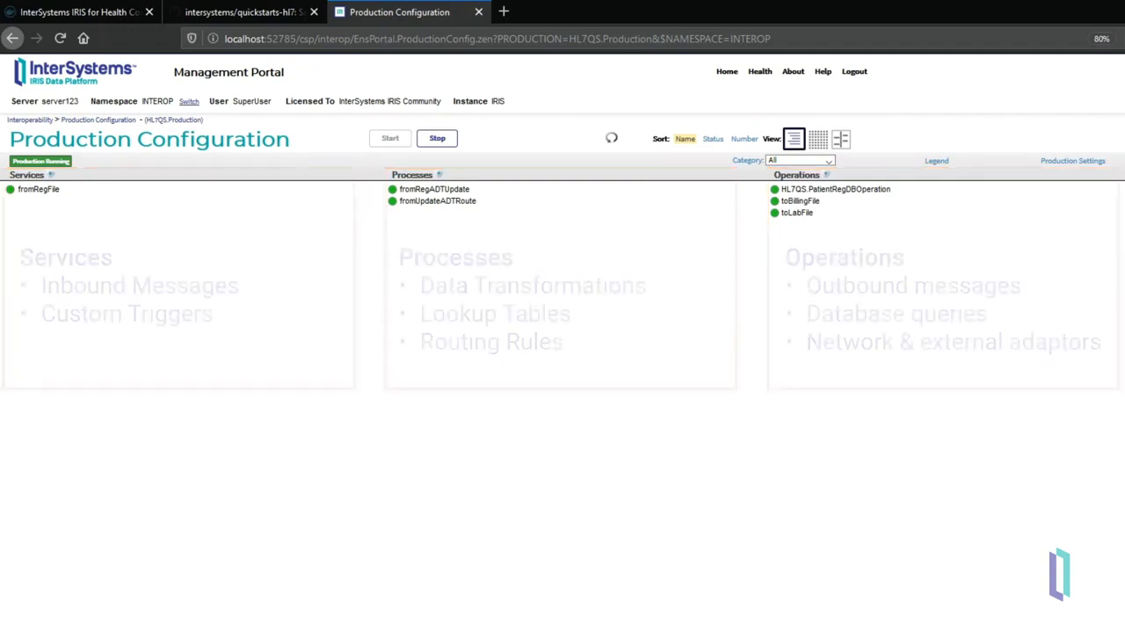
# Show fromRegFile's settings and messages, then trace the completed message visually
pyautogui.click(1072, 160)
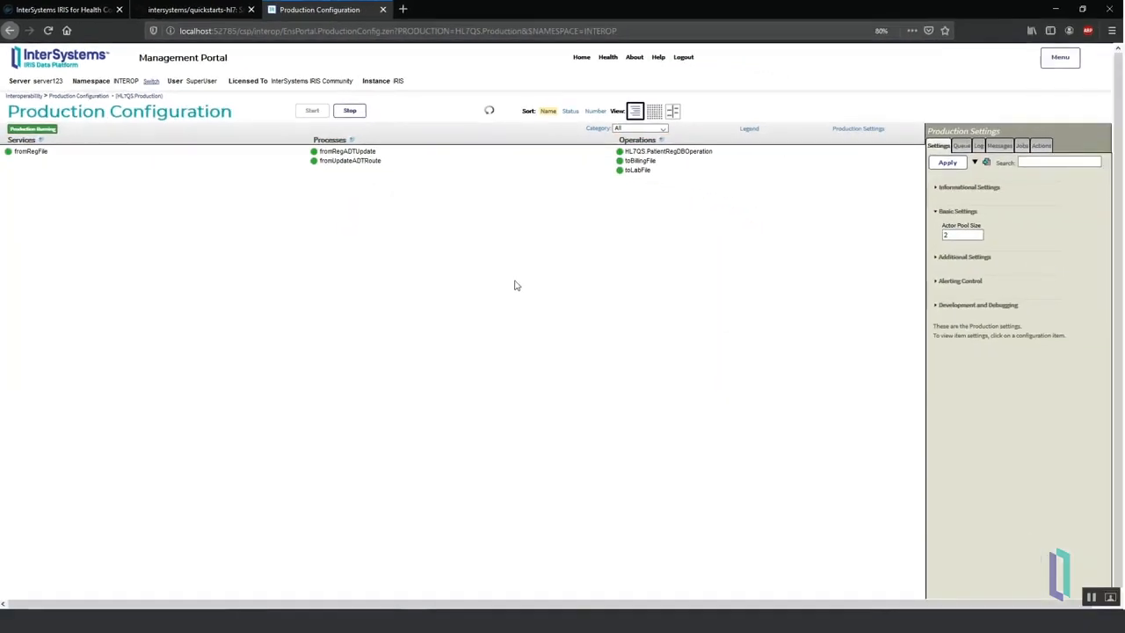
pyautogui.click(31, 151)
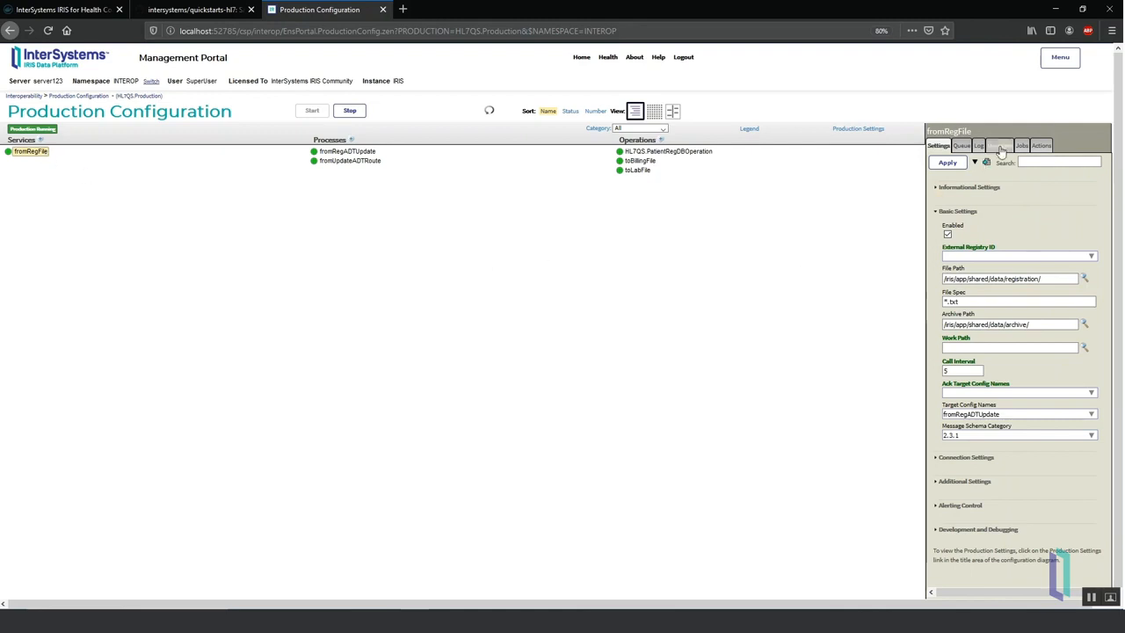
pyautogui.click(998, 144)
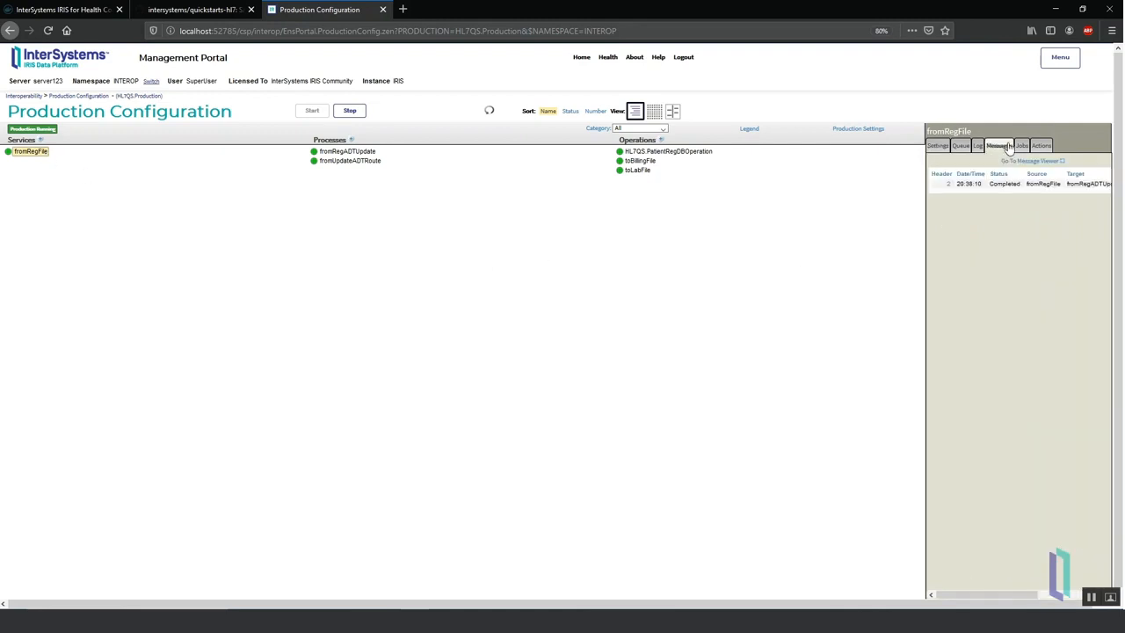
pyautogui.click(949, 184)
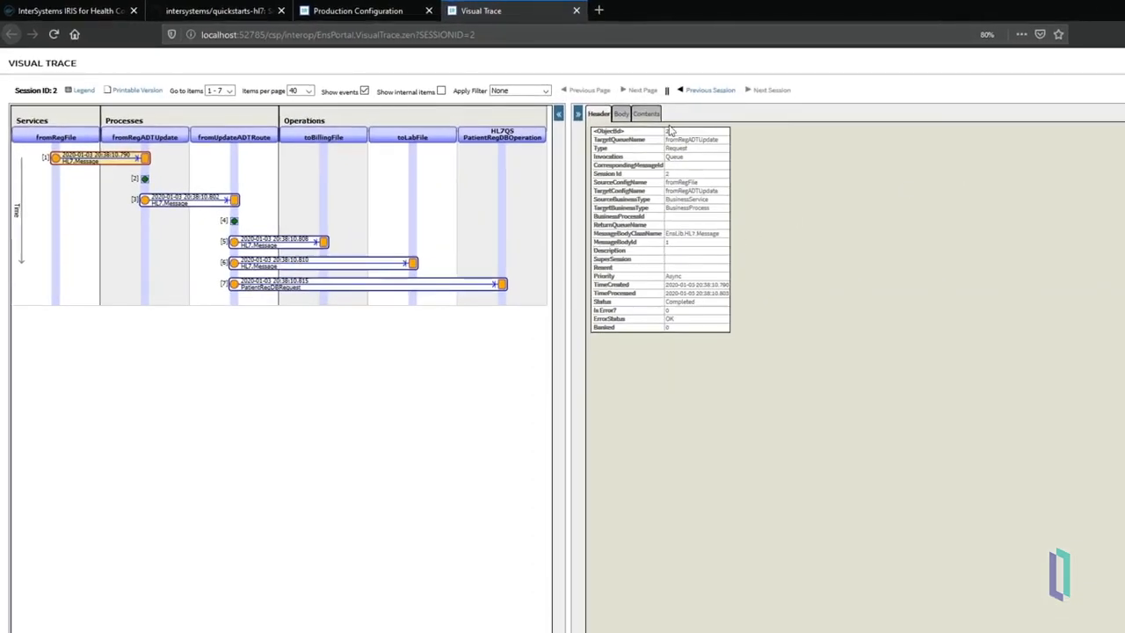
pyautogui.click(646, 112)
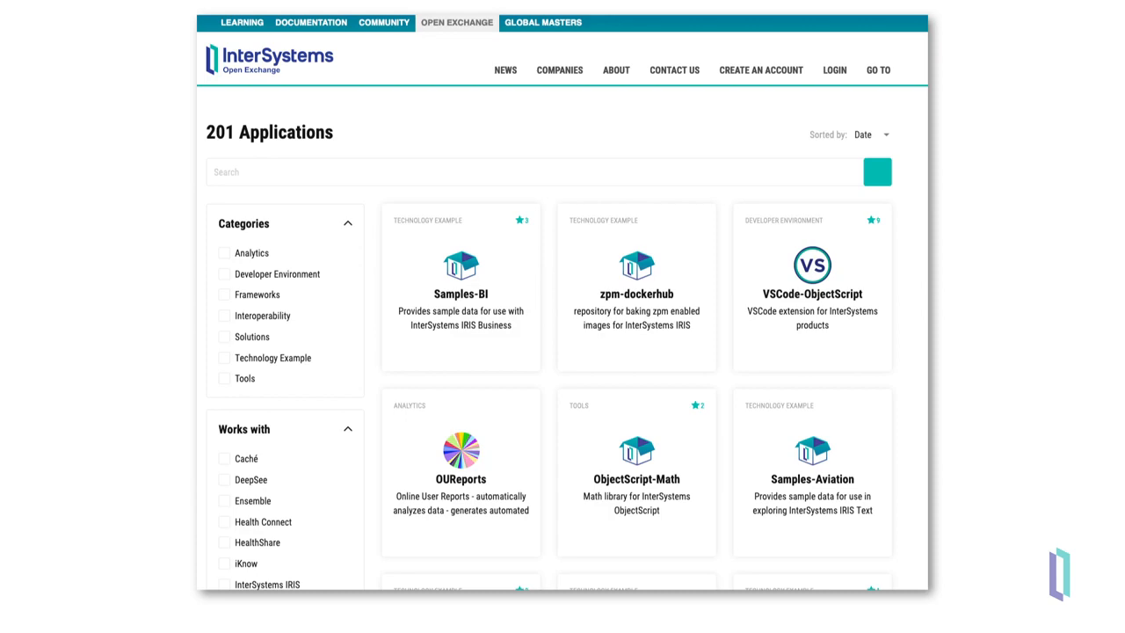
pyautogui.click(383, 21)
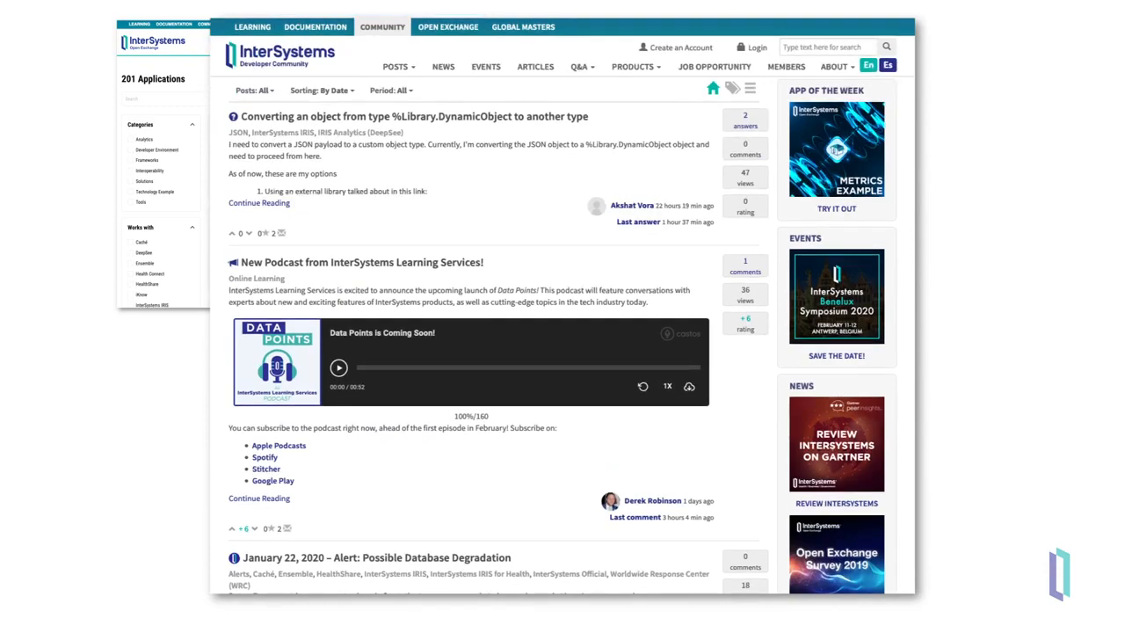